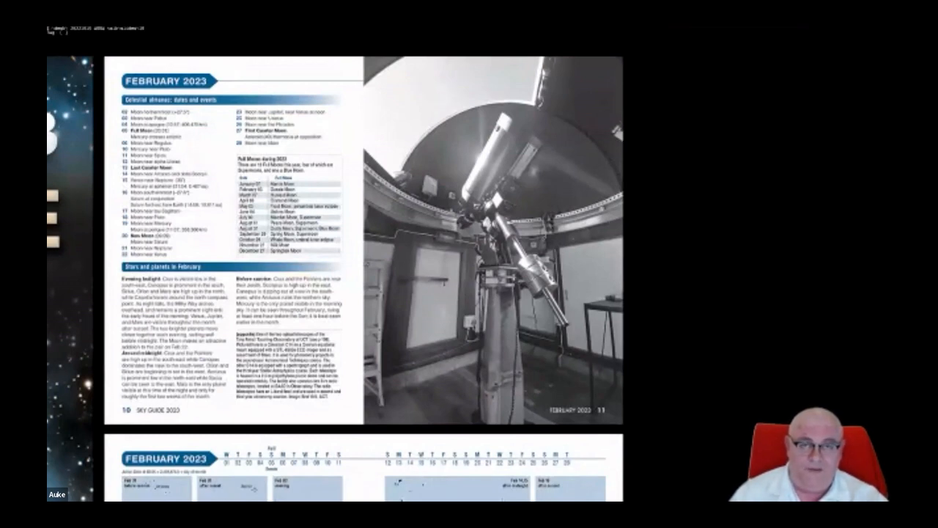
scroll("down", 3)
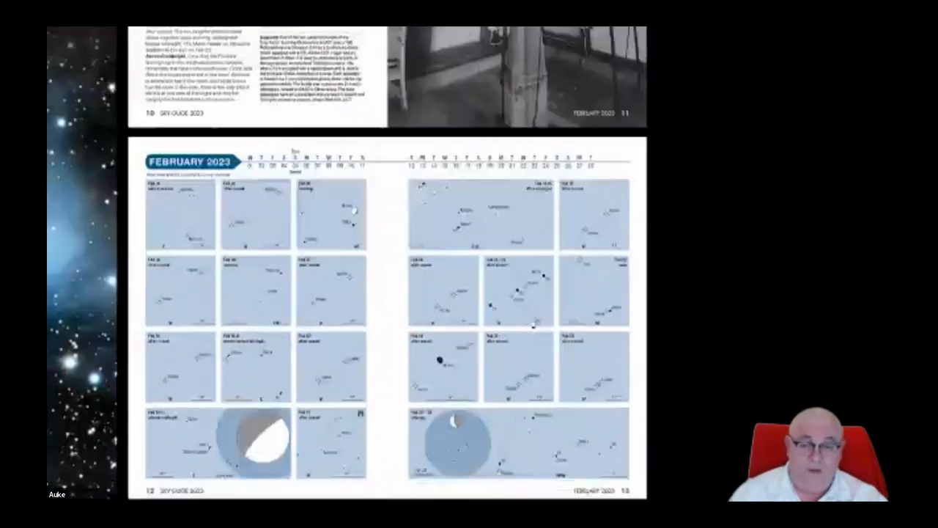